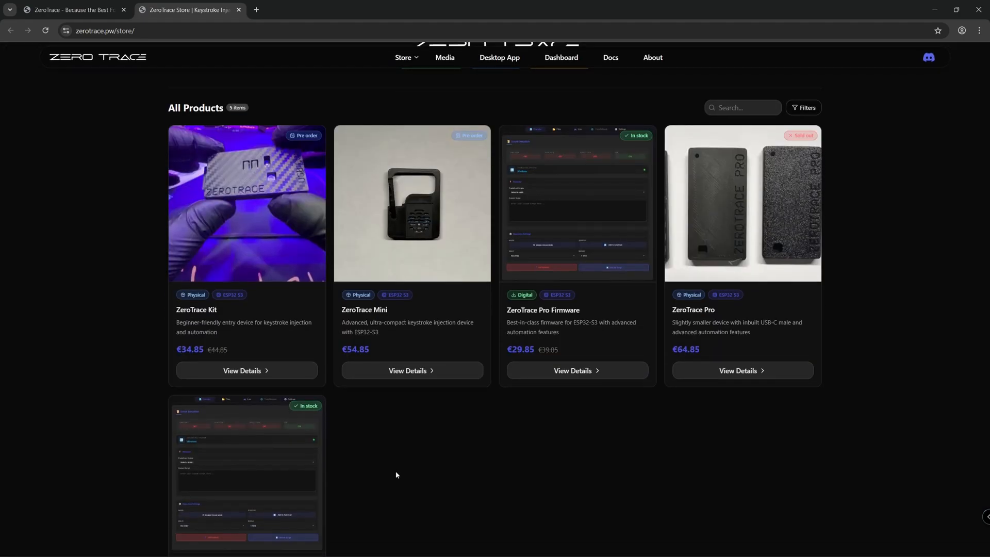
mouse_move(390, 467)
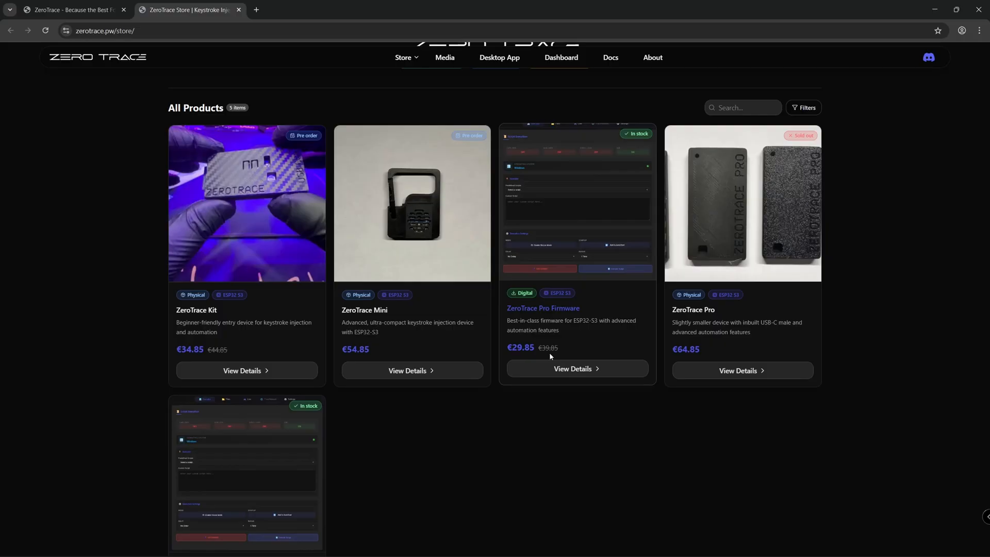
Leave the five-product ZeroTrace store page in the browser so the desktop with the ZeroTrace app shortcut shows.
click(652, 57)
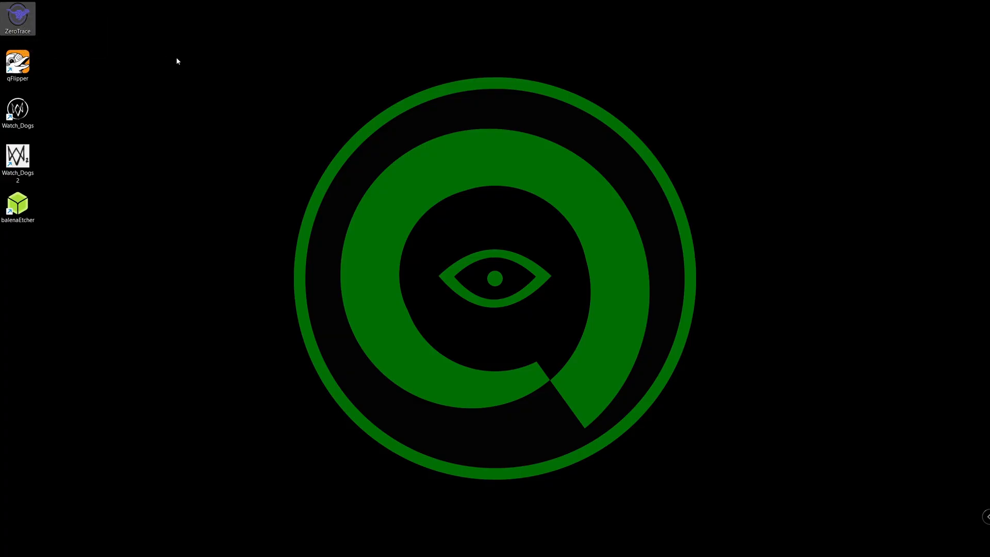
Launch the ZeroTrace desktop app and connect to the device on port COM6.
double_click(18, 17)
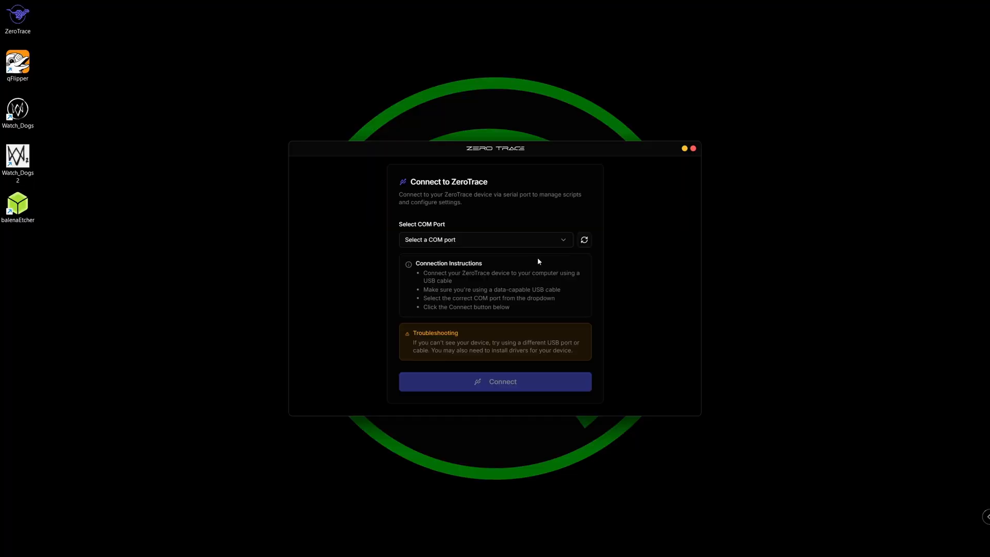
click(485, 239)
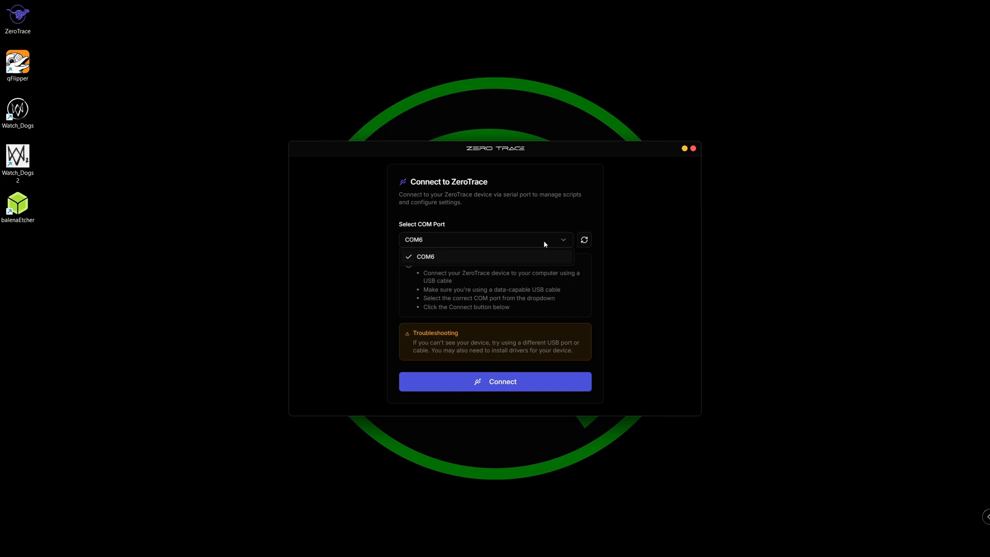
click(494, 381)
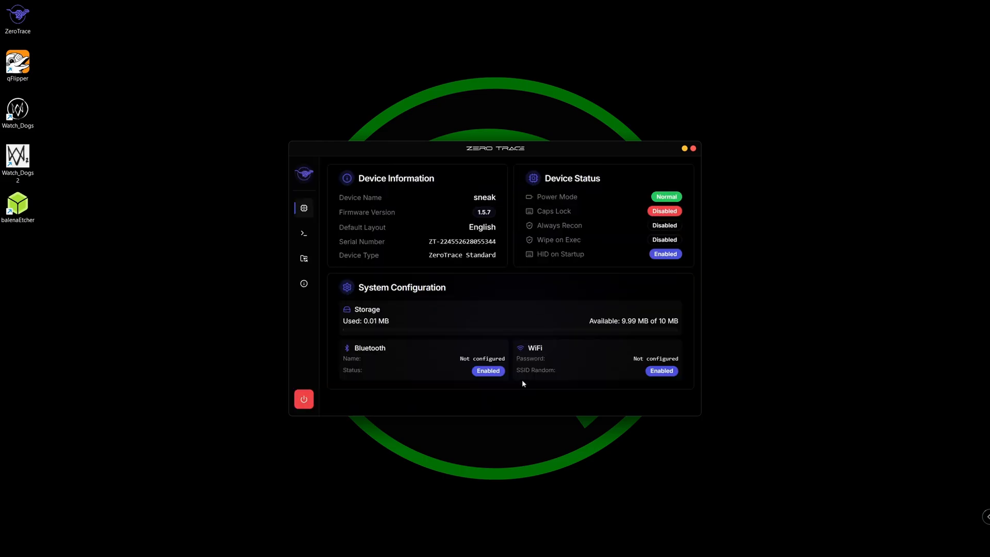
View the Terminal and About pages, then send the 'he' command in the device terminal.
click(304, 233)
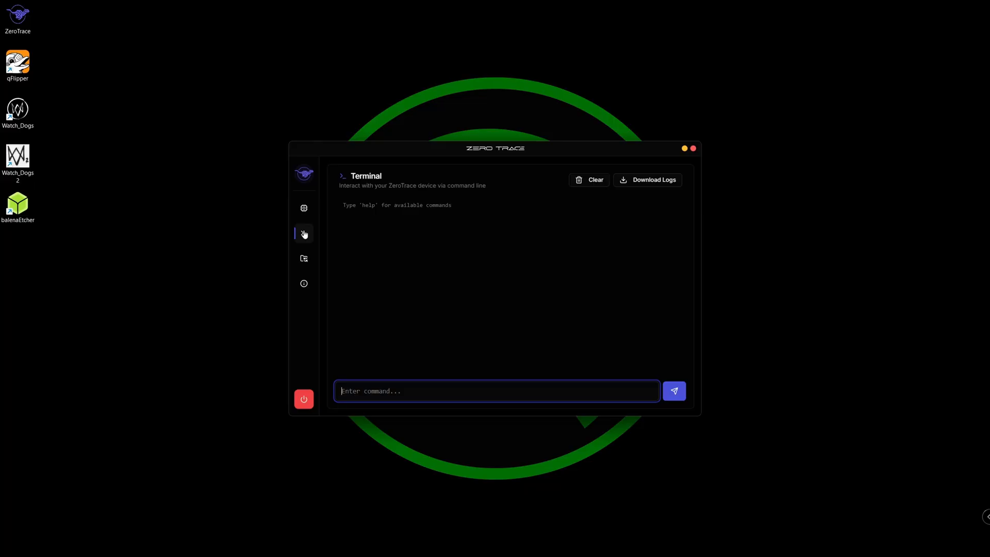
click(303, 284)
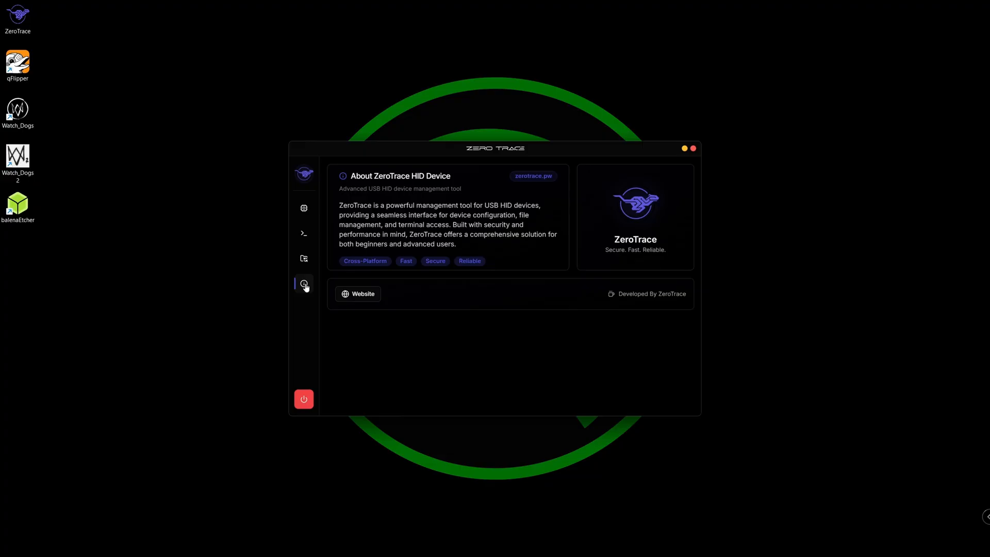
mouse_move(321, 308)
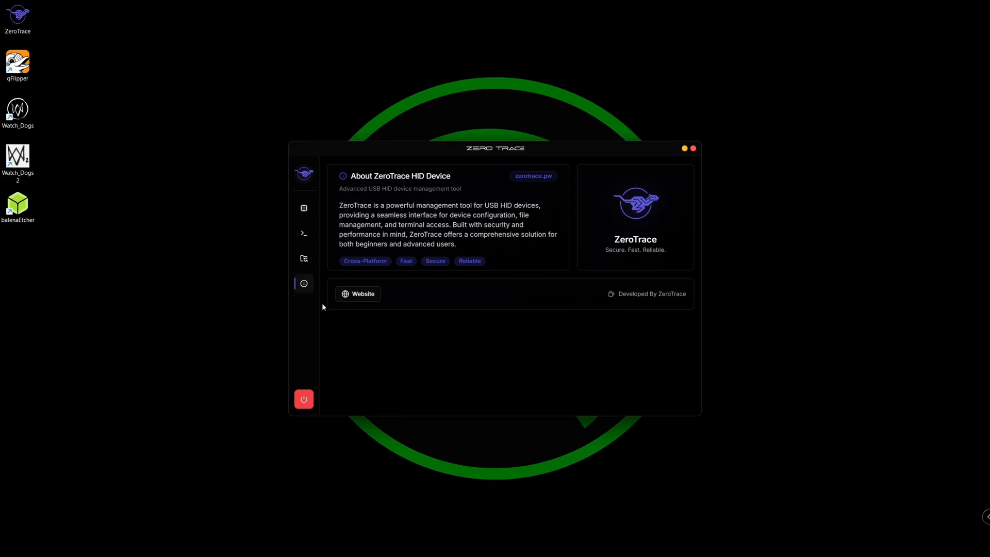
click(303, 233)
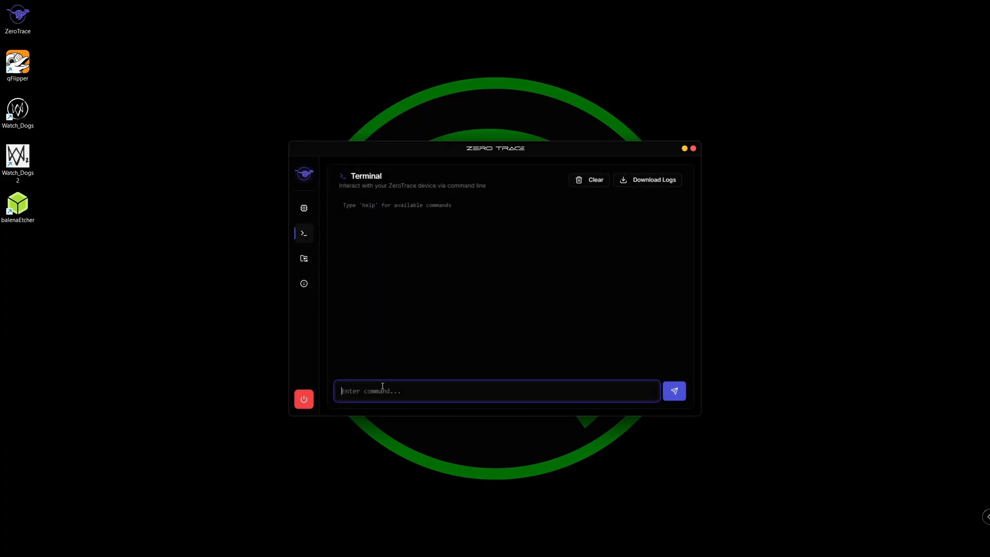
text(he)
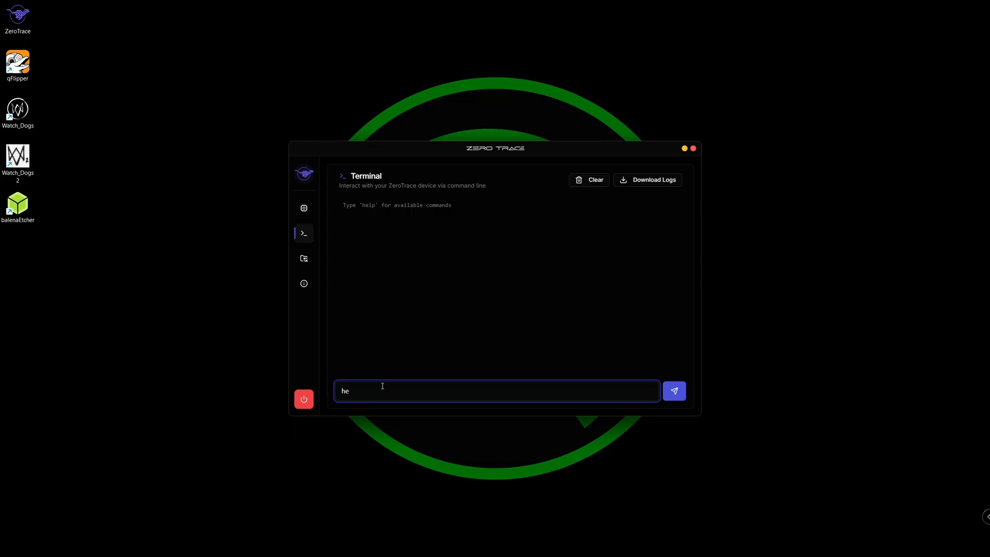
key(Enter)
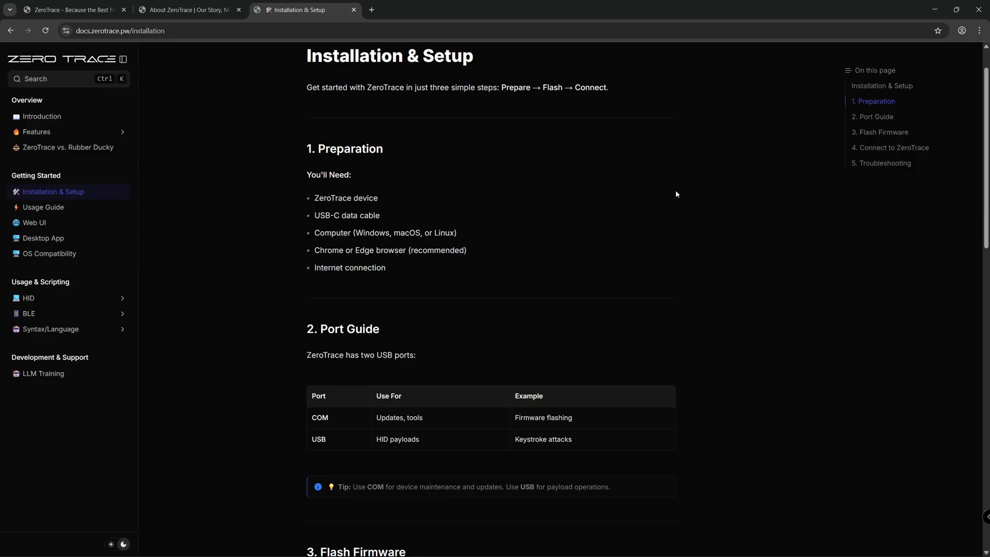
scroll(down, 3)
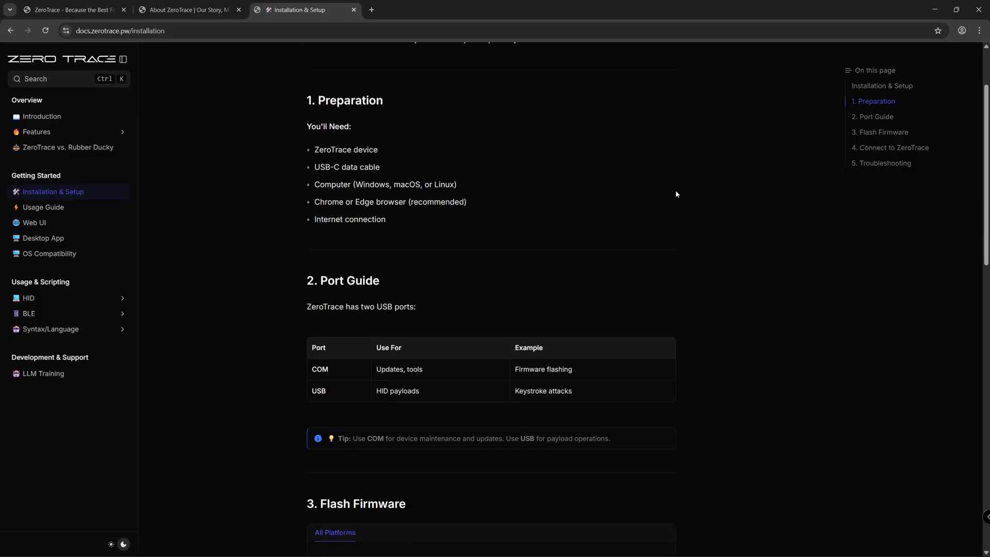
scroll(up, 3)
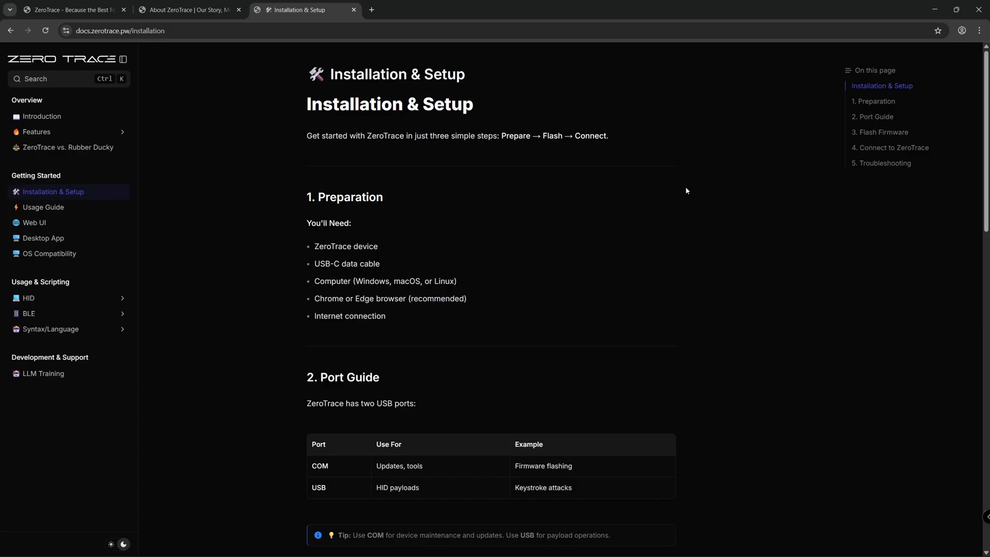
scroll(down, 3)
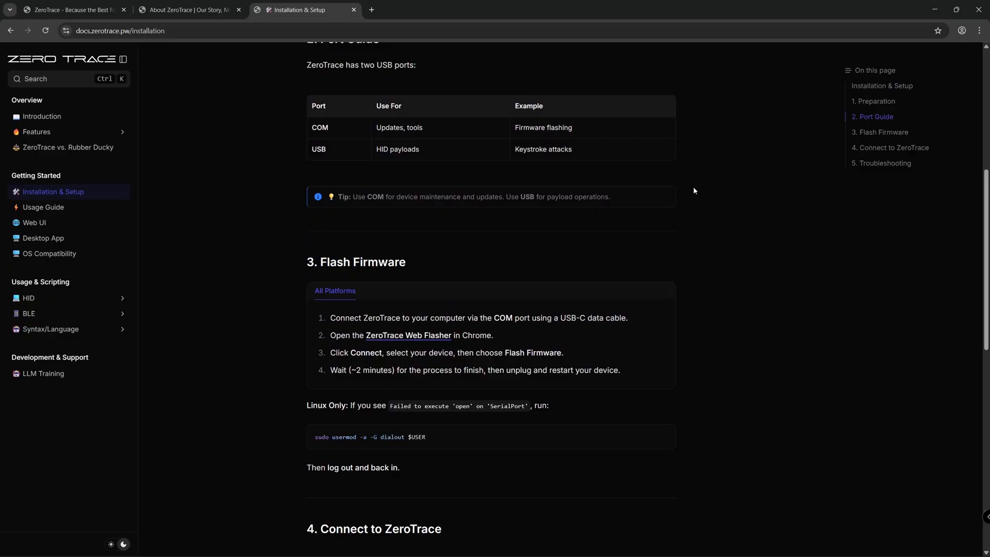
scroll(down, 3)
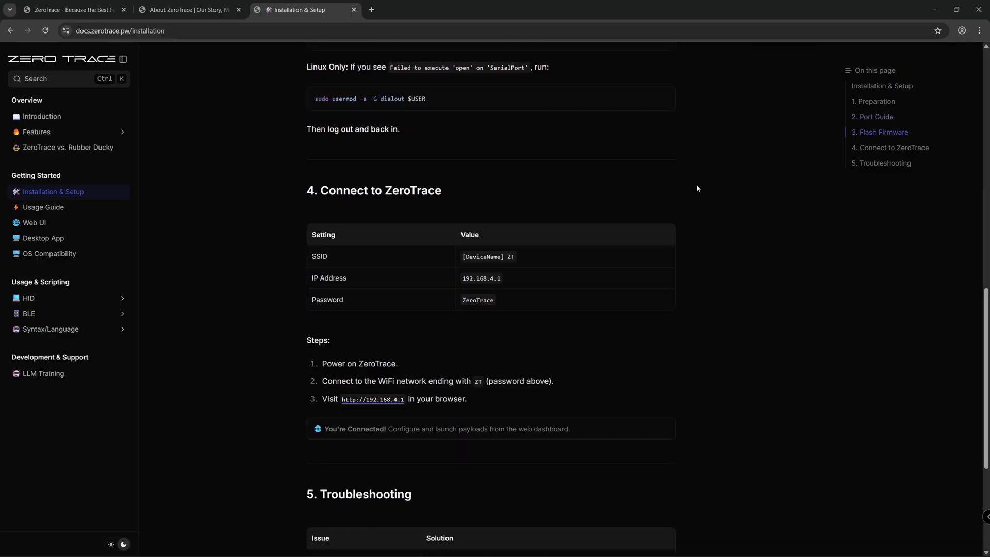
mouse_move(471, 264)
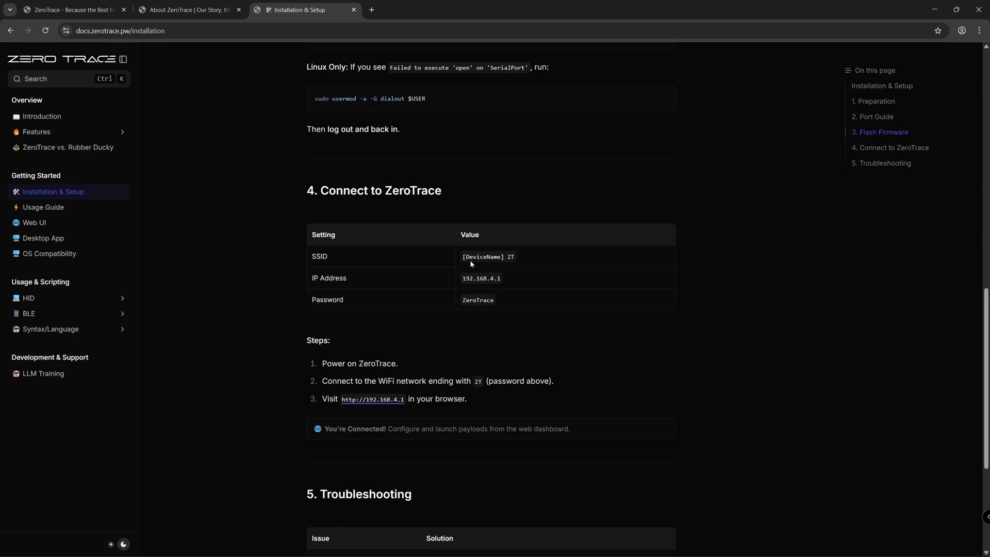
mouse_move(462, 272)
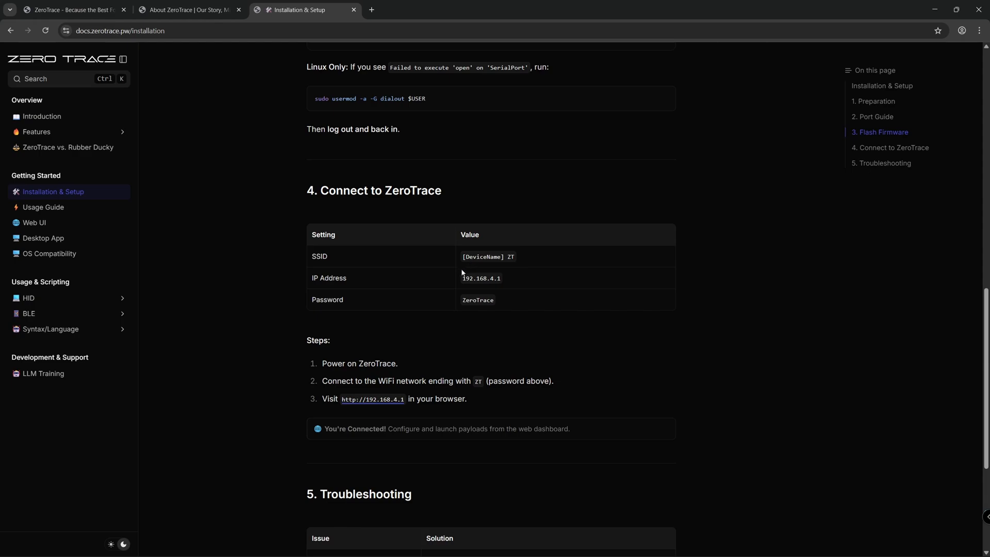
mouse_move(473, 282)
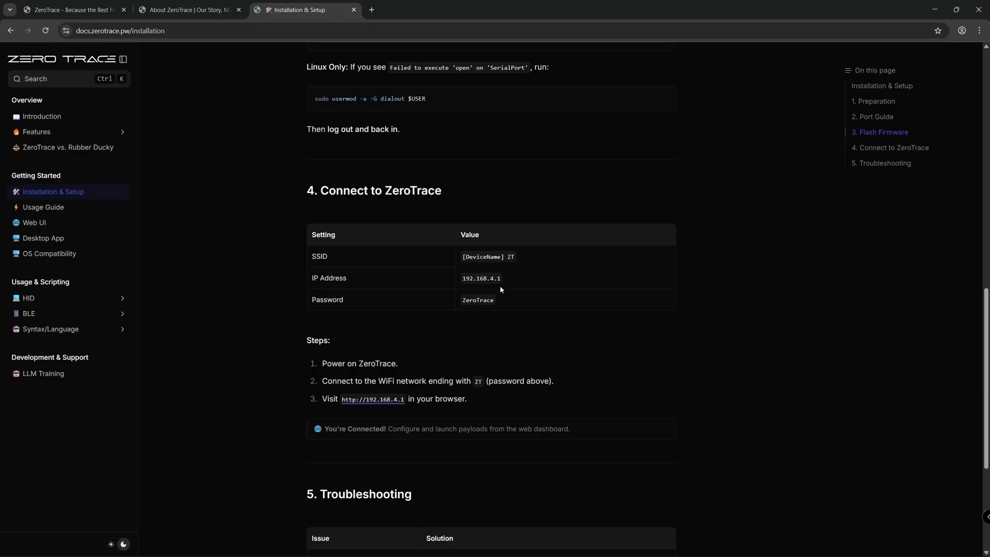
mouse_move(486, 268)
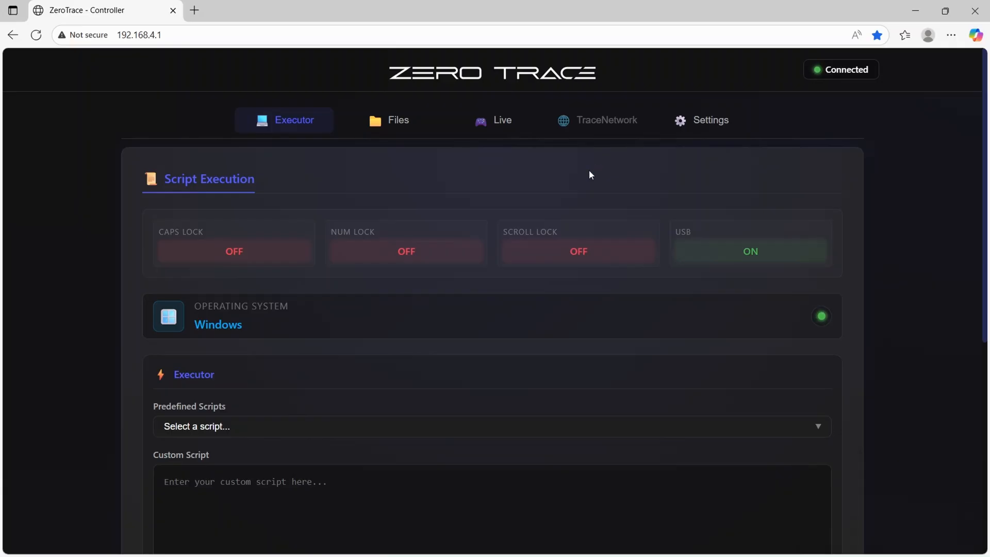
Try Fake Blue Screen, then load Rickroll (Windows) and scroll to the execution settings.
scroll(down, 3)
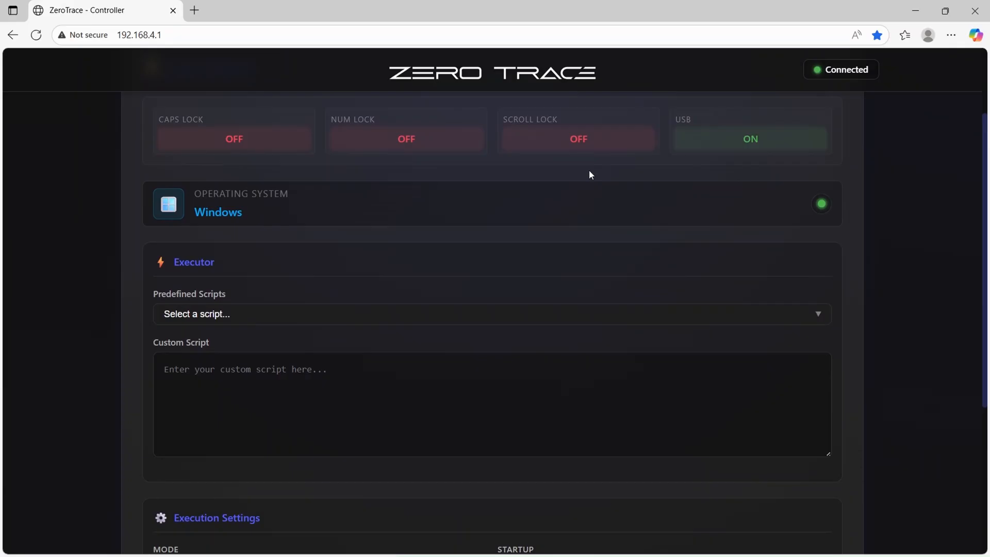
click(492, 314)
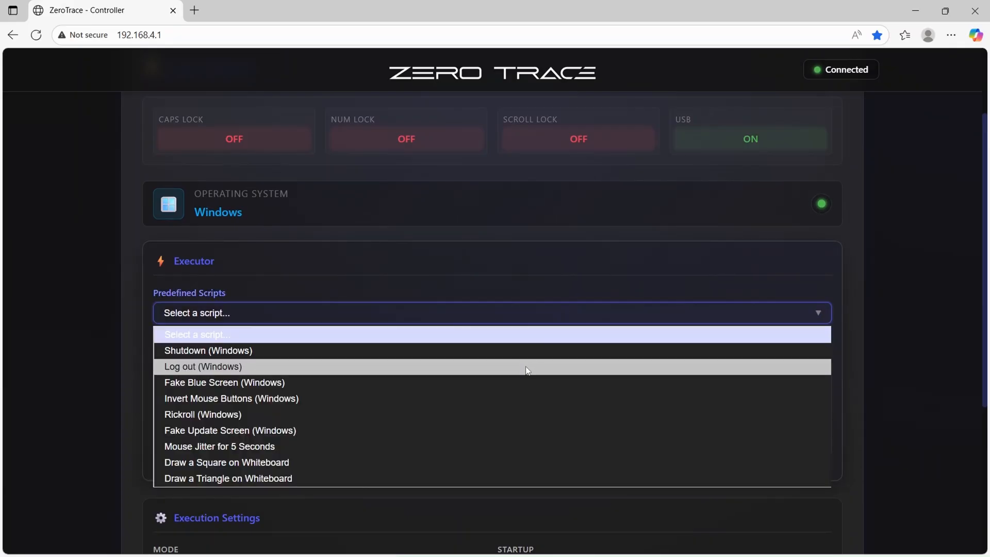
click(224, 382)
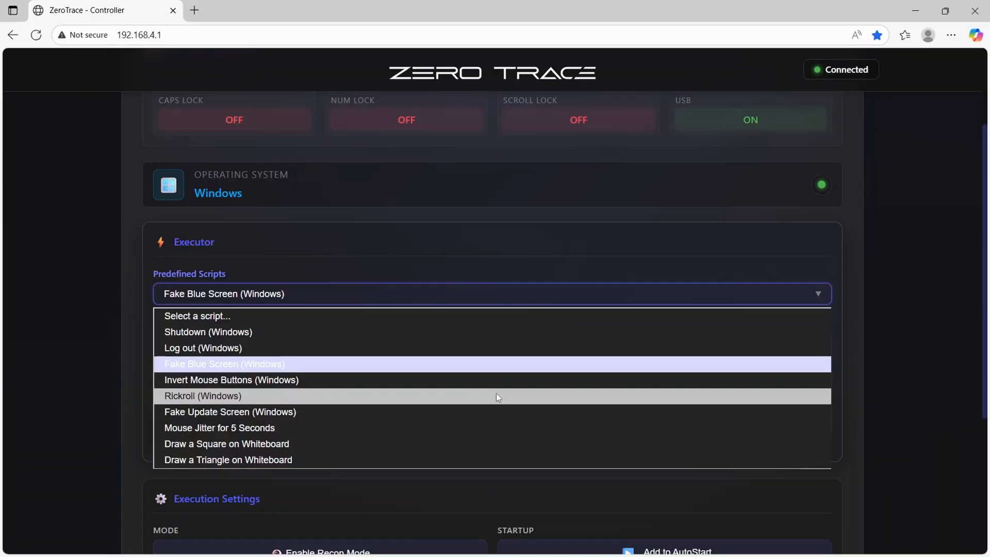
click(203, 396)
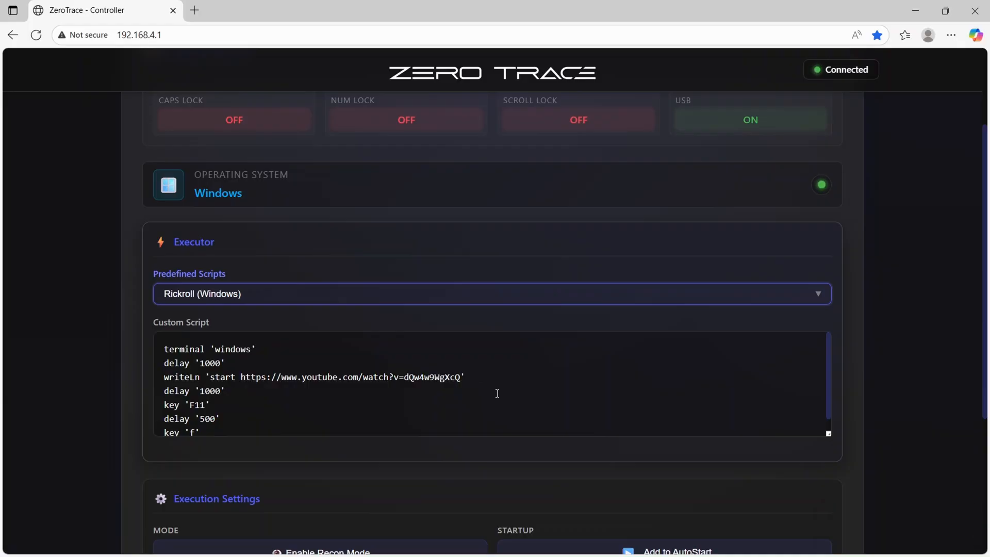
scroll(down, 3)
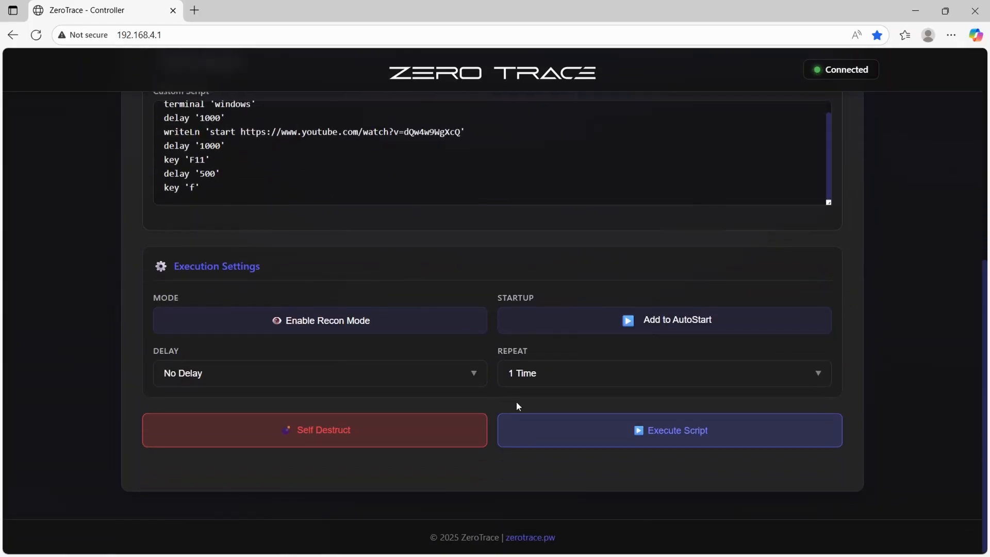
click(669, 430)
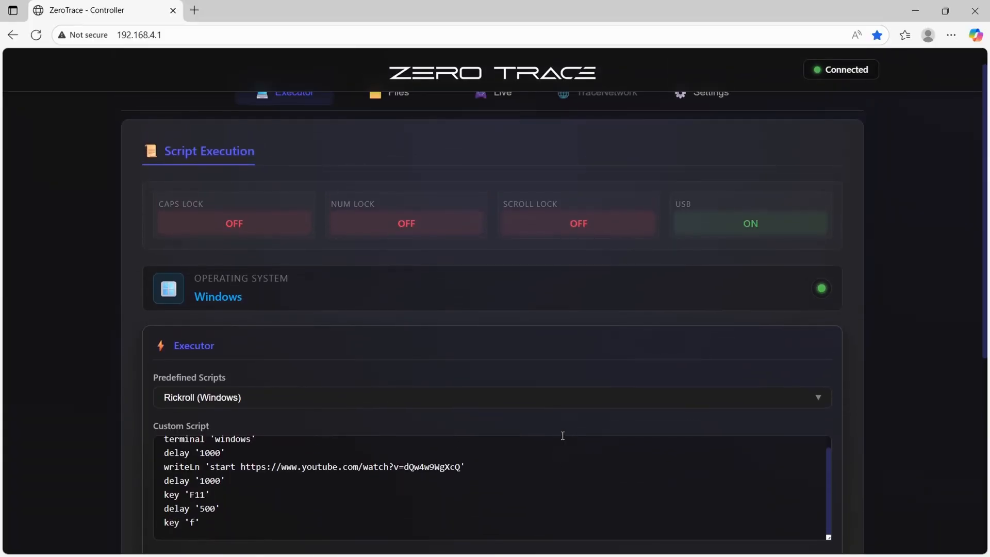
Execute the Fake Update Screen (Windows) script, then load Mouse Jitter for 5 Seconds.
click(492, 397)
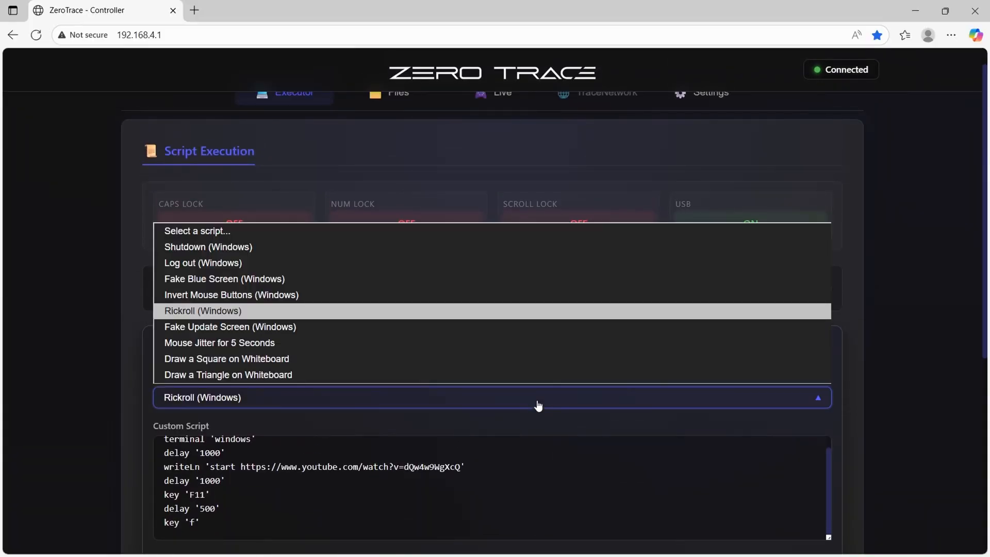
mouse_move(474, 337)
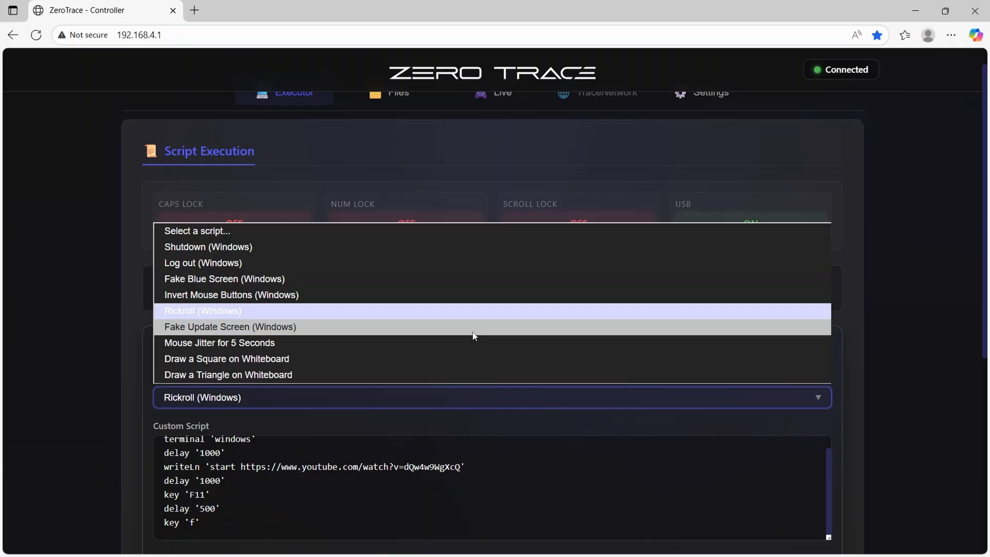
click(230, 326)
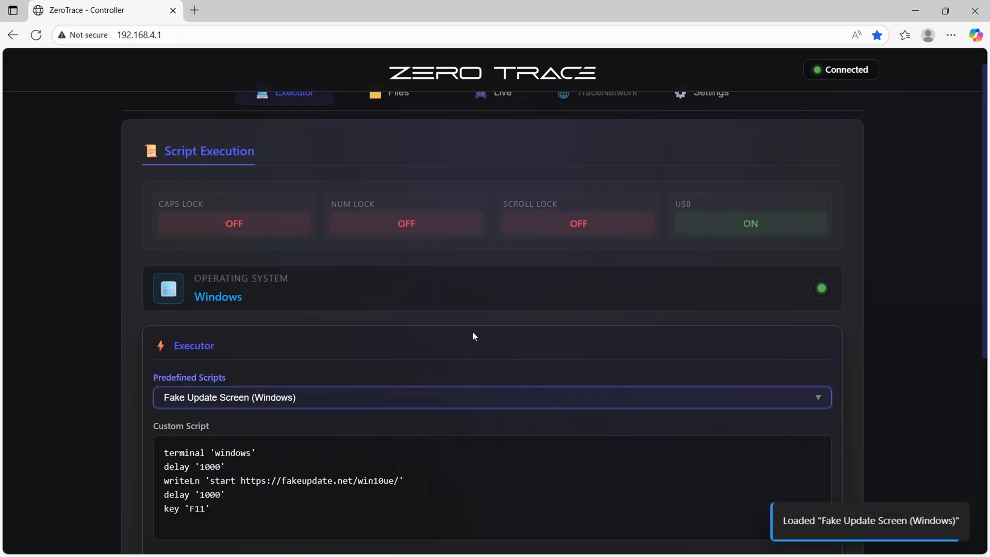
scroll(down, 3)
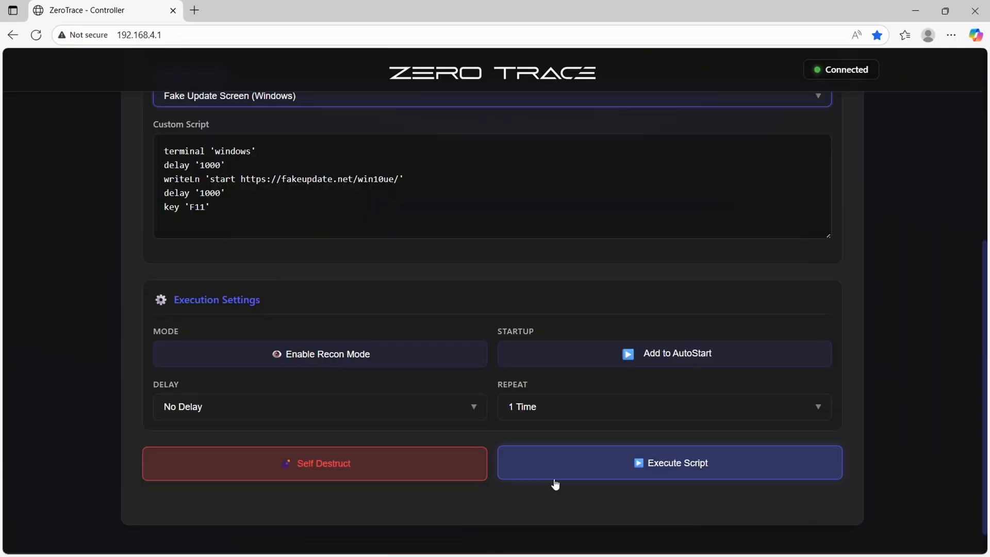
click(669, 462)
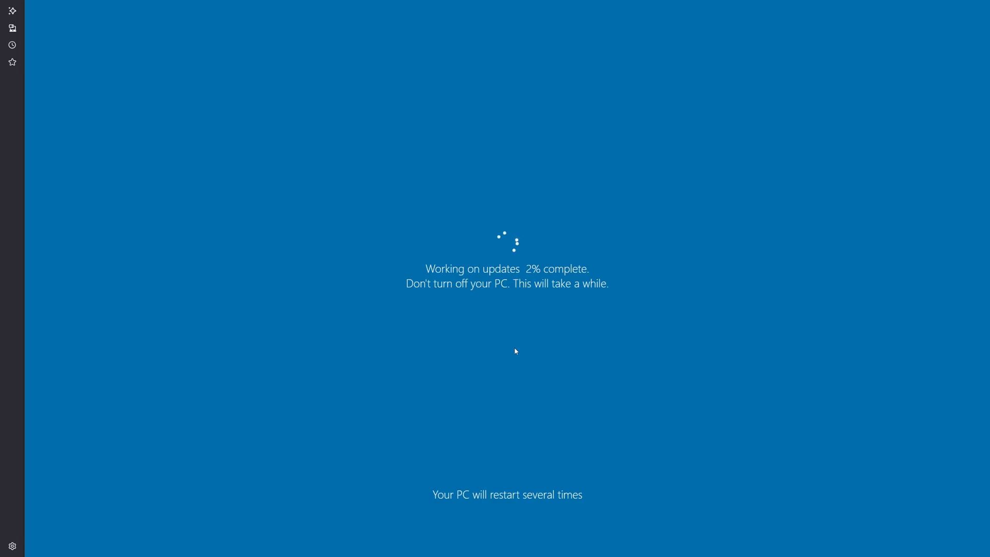
click(669, 462)
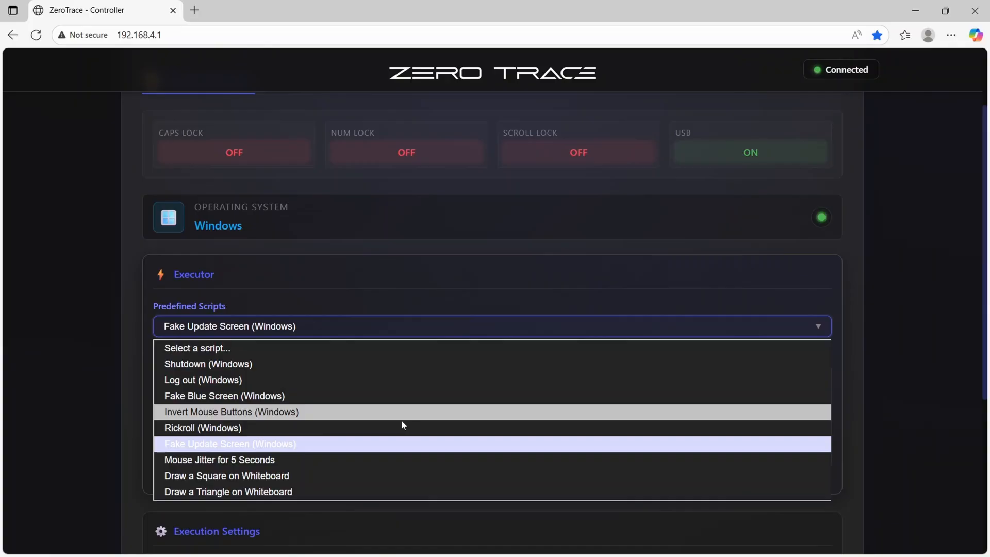
click(219, 459)
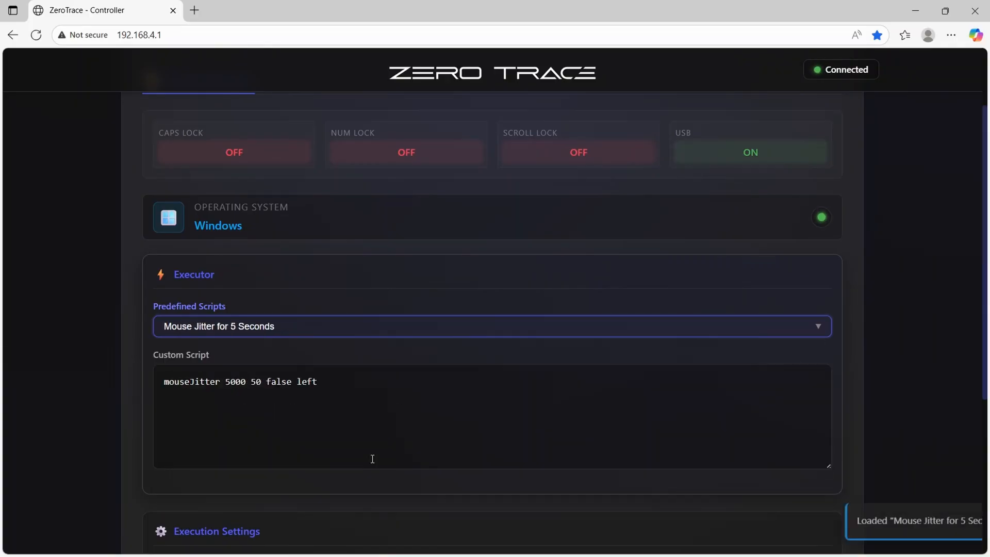